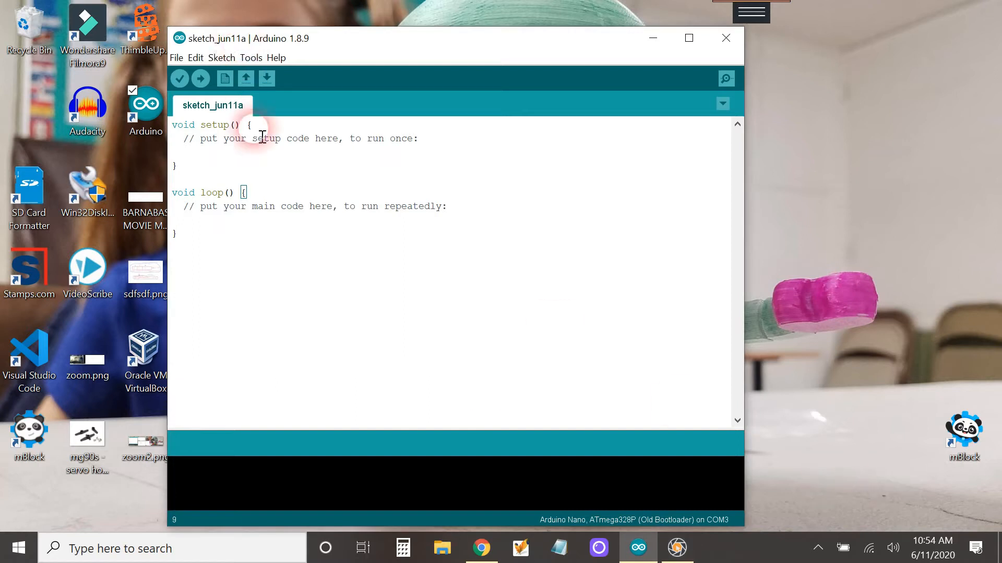
Step: Review the Tools menu in Arduino IDE, then dismiss it
{"action": "left_click", "coordinate": [250, 57]}
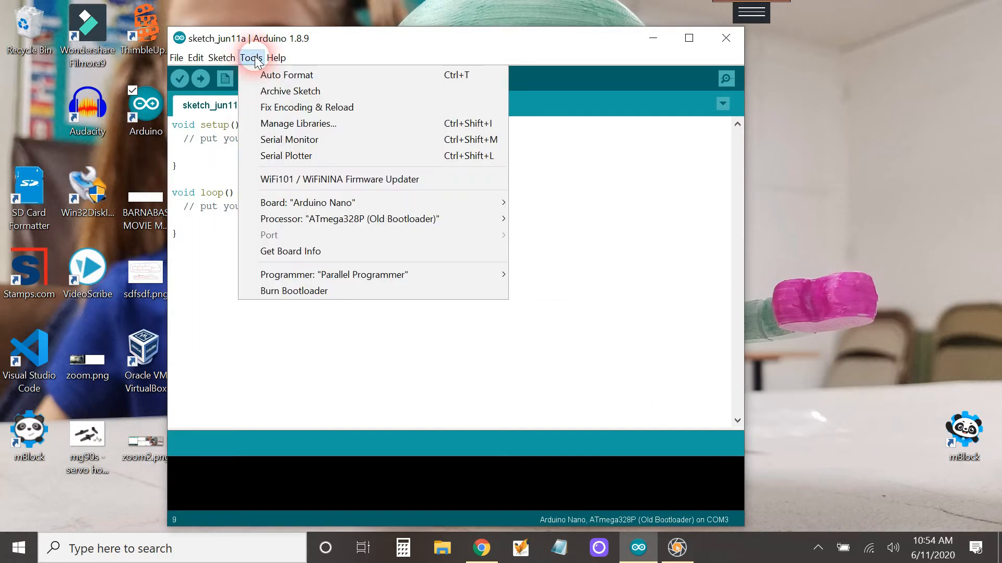
{"action": "mouse_move", "coordinate": [292, 251]}
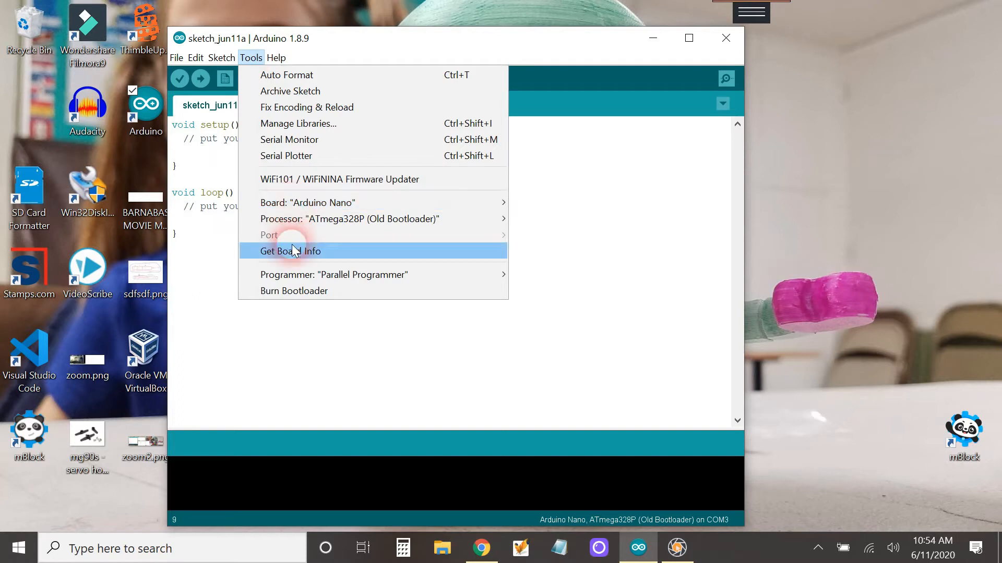
{"action": "mouse_move", "coordinate": [319, 347]}
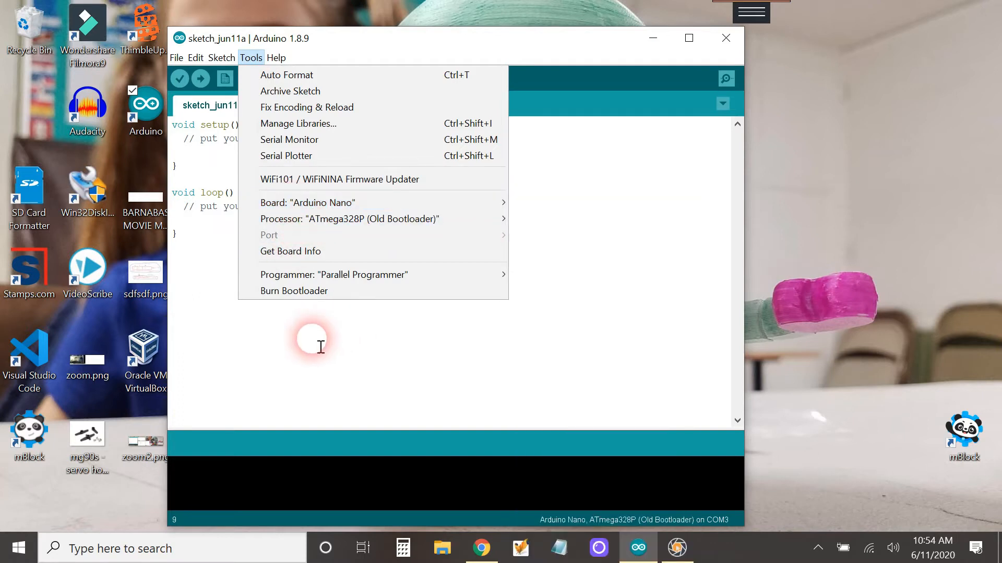
{"action": "left_click", "coordinate": [313, 338]}
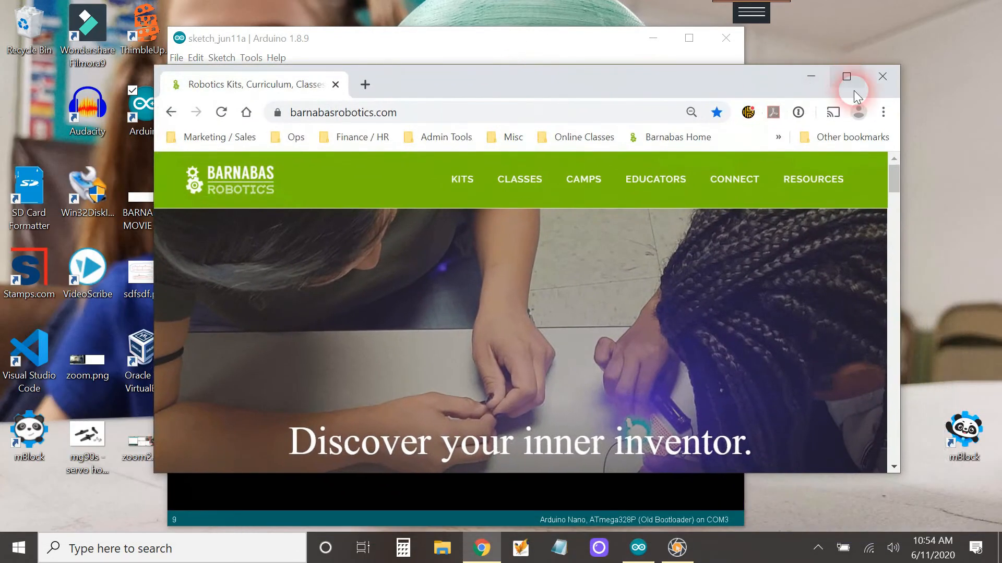
Step: Maximize Chrome and navigate to Resources > Software Archive on barnabasrobotics.com
{"action": "left_click", "coordinate": [845, 76]}
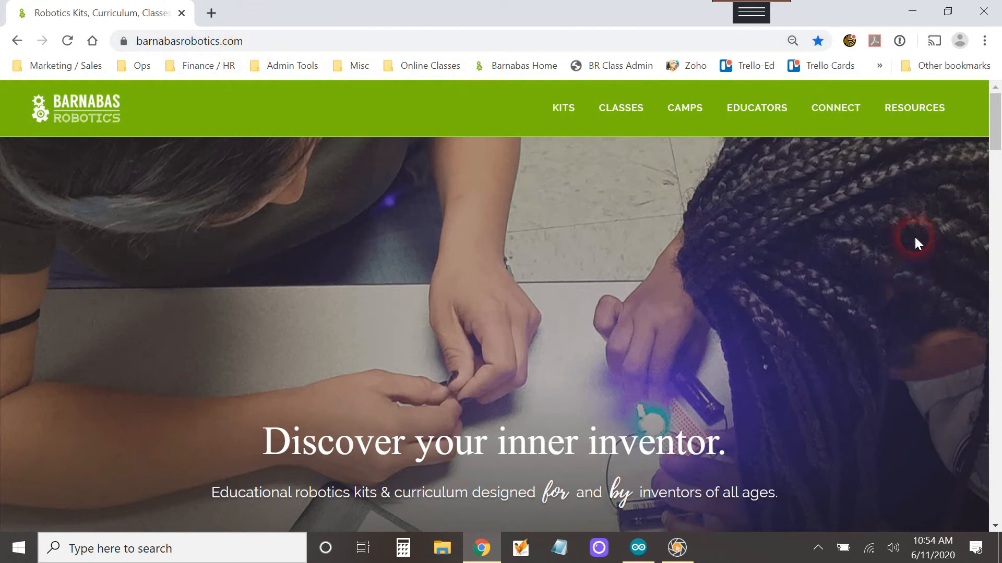
{"action": "left_click", "coordinate": [914, 107]}
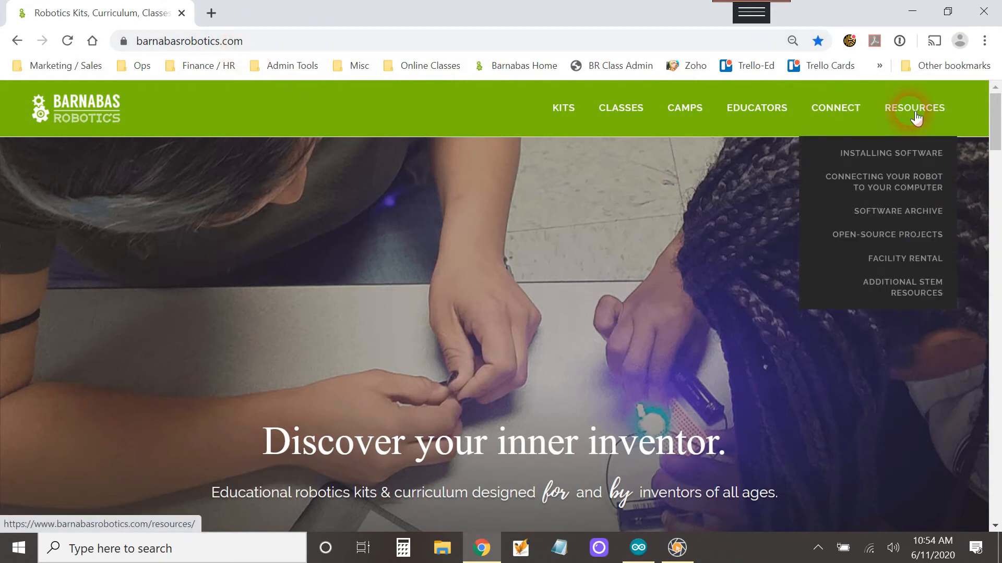
{"action": "mouse_move", "coordinate": [915, 153]}
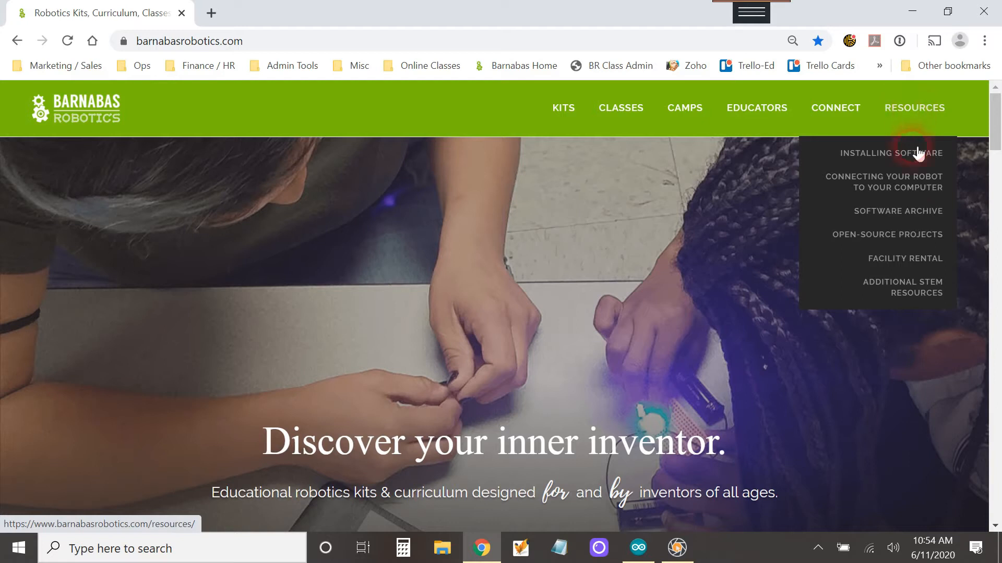
{"action": "left_click", "coordinate": [897, 211]}
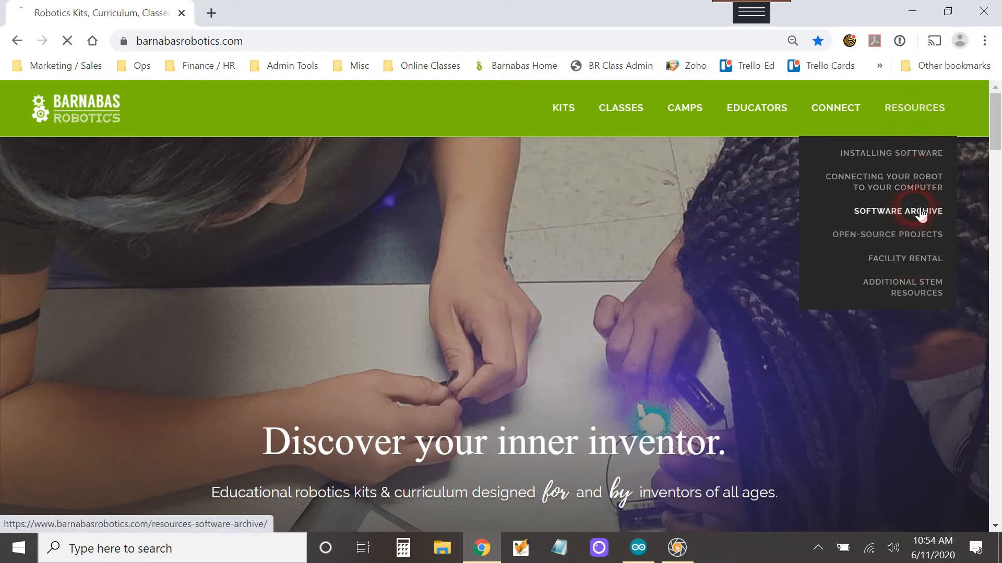
{"action": "left_click", "coordinate": [897, 212]}
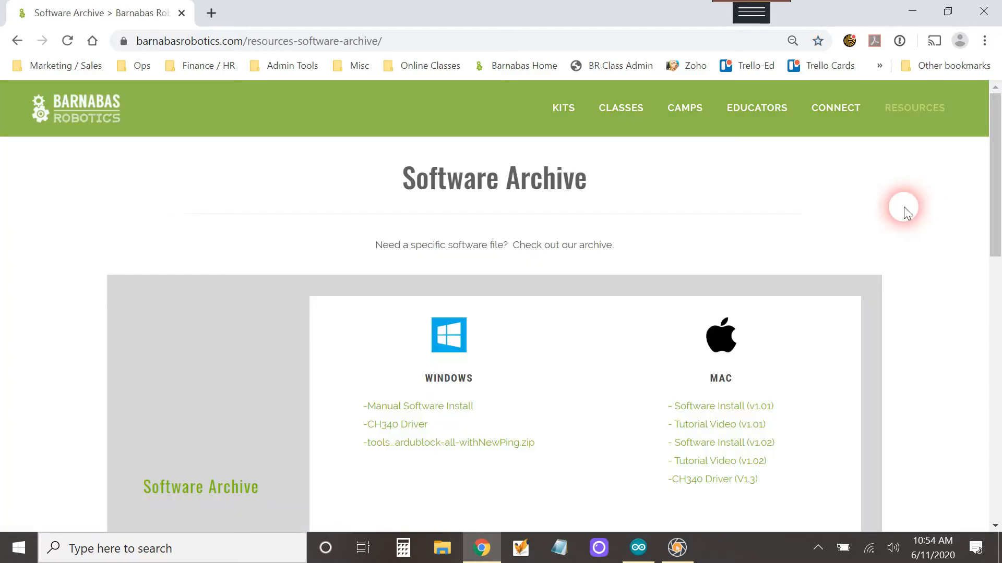
Step: Download tools_ardublock-all-withNewPing.zip from the Windows section
{"action": "scroll", "scroll_direction": "down", "scroll_amount": 3}
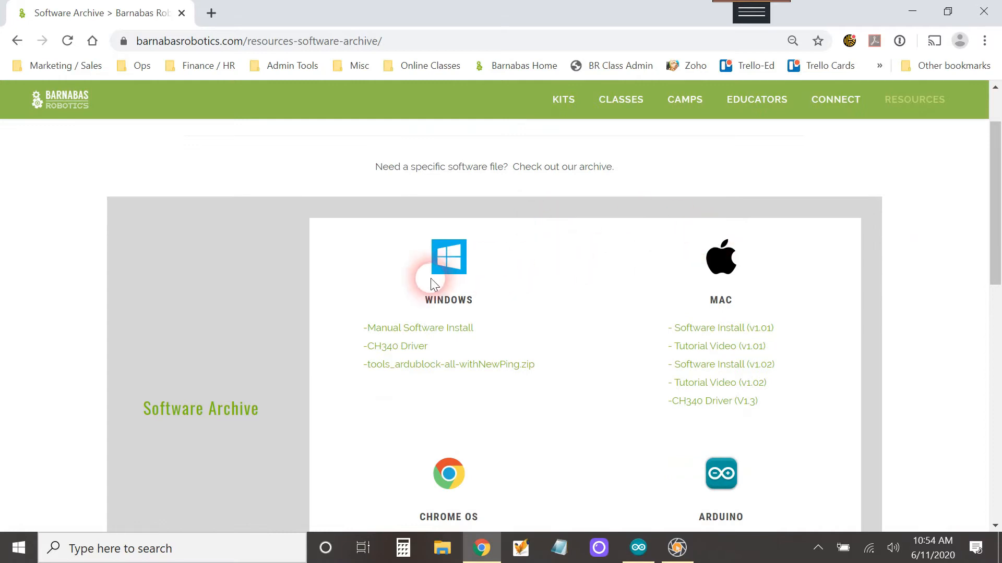
{"action": "mouse_move", "coordinate": [426, 371]}
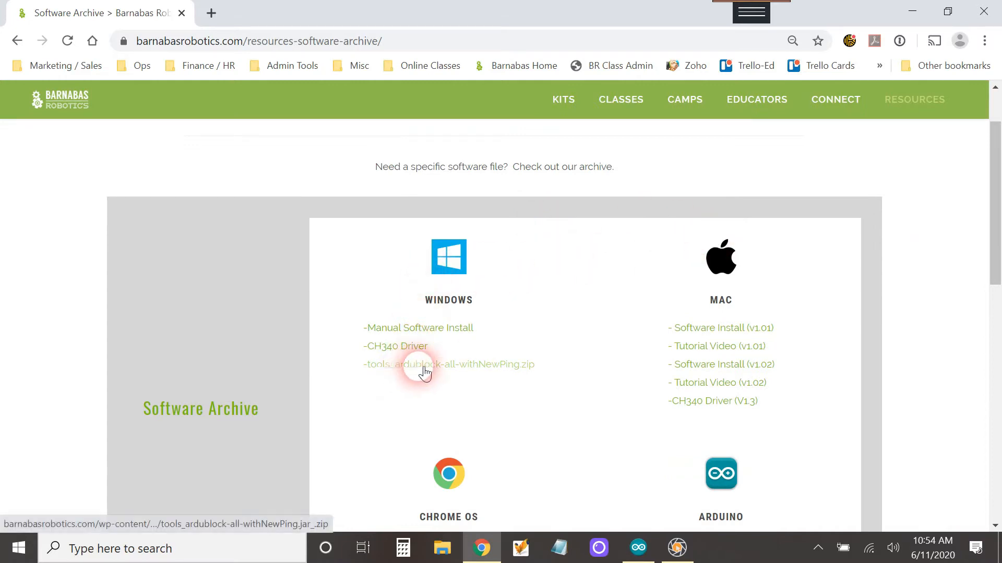
{"action": "mouse_move", "coordinate": [479, 371]}
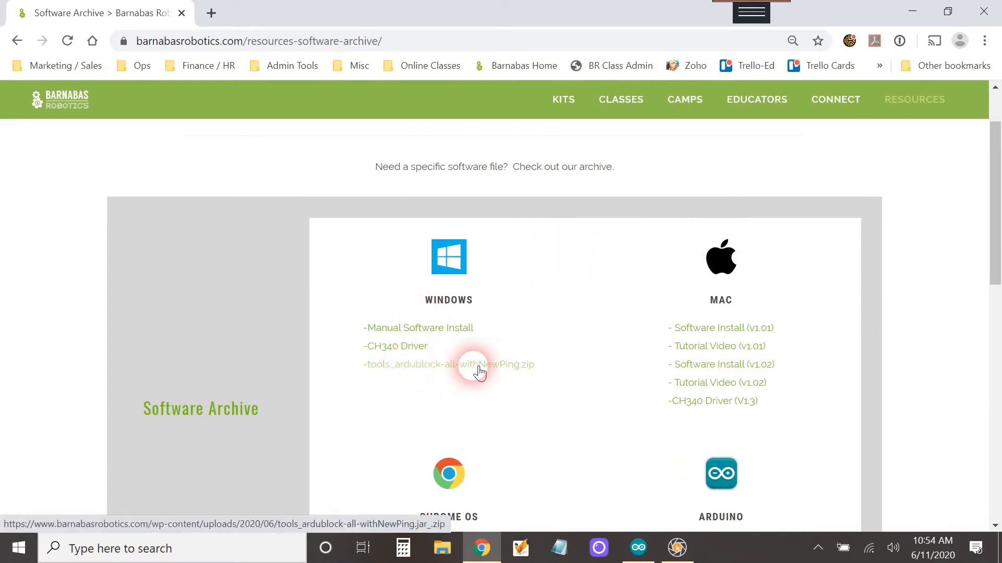
{"action": "left_click", "coordinate": [449, 365]}
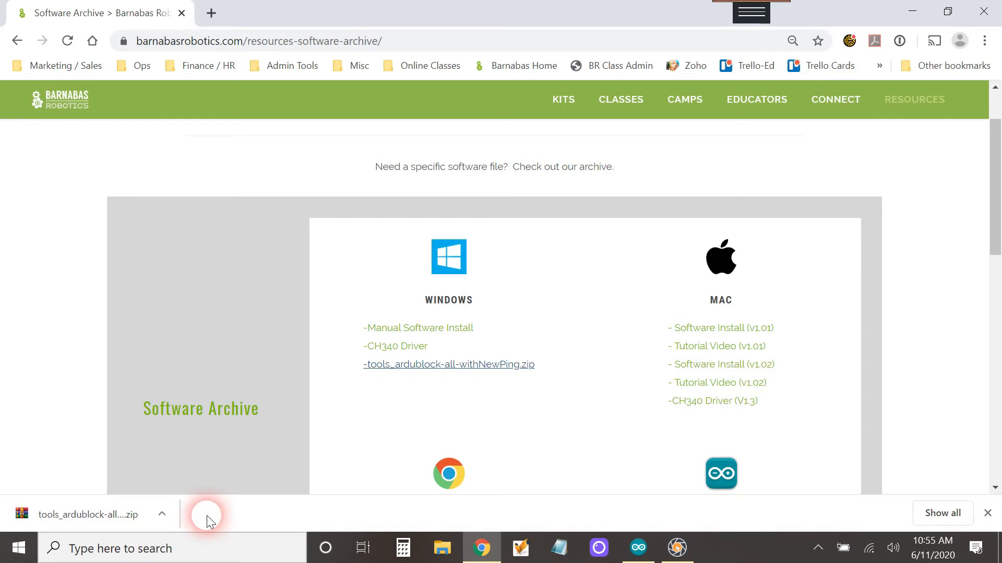
Step: Show the downloaded ArduBlock zip in its Downloads folder via Chrome's download bar
{"action": "left_click", "coordinate": [162, 515]}
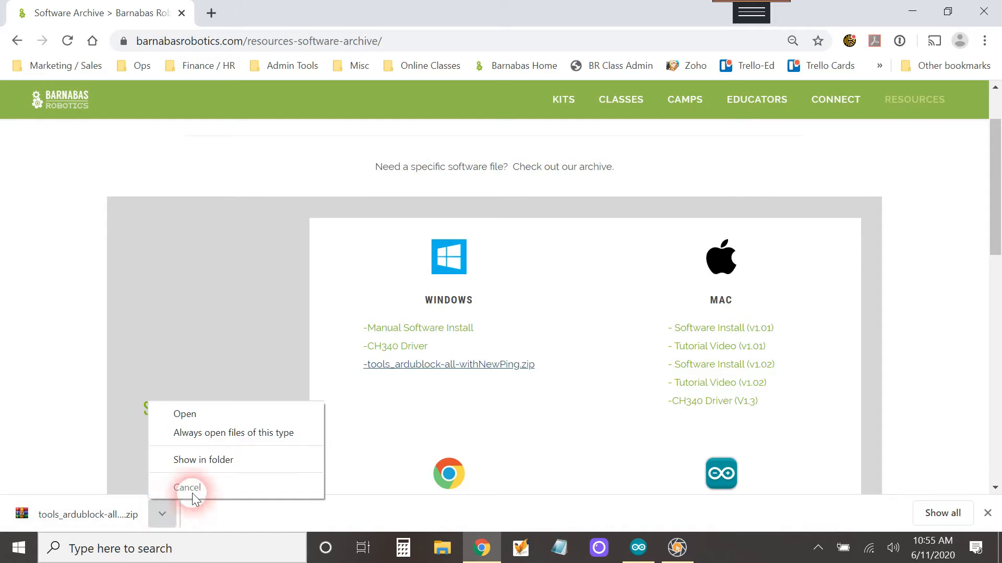
{"action": "left_click", "coordinate": [187, 488]}
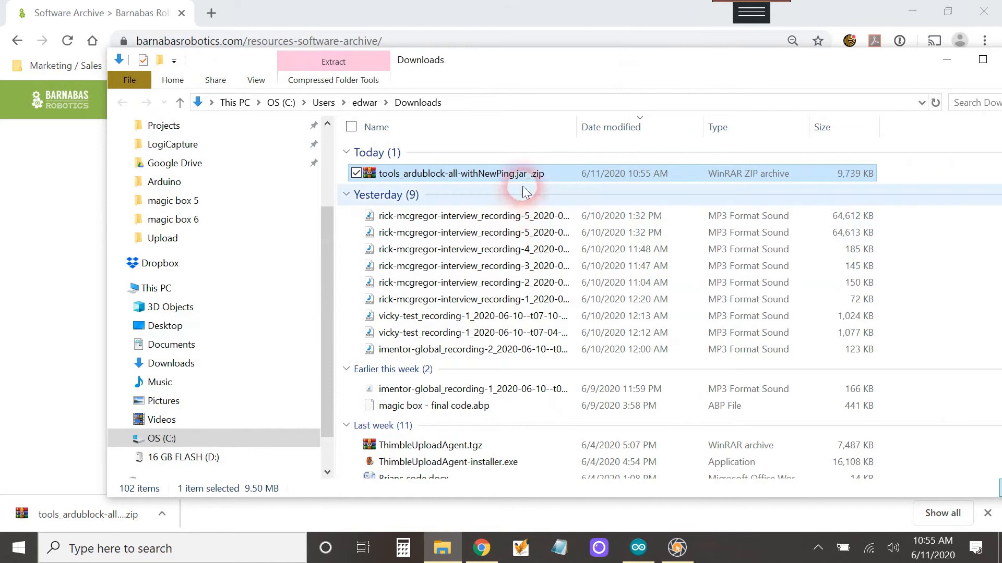
{"action": "mouse_move", "coordinate": [509, 182]}
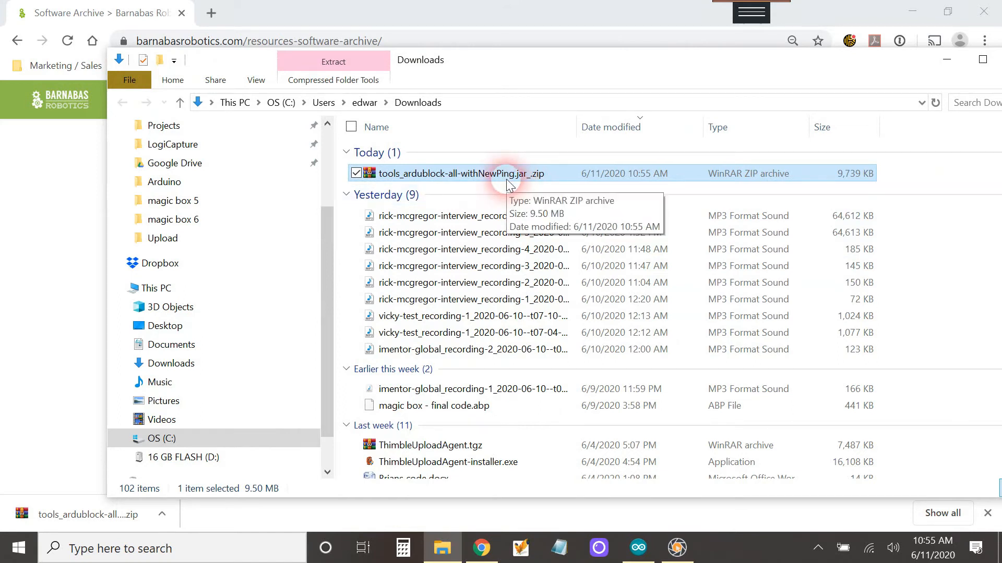
{"action": "mouse_move", "coordinate": [471, 185]}
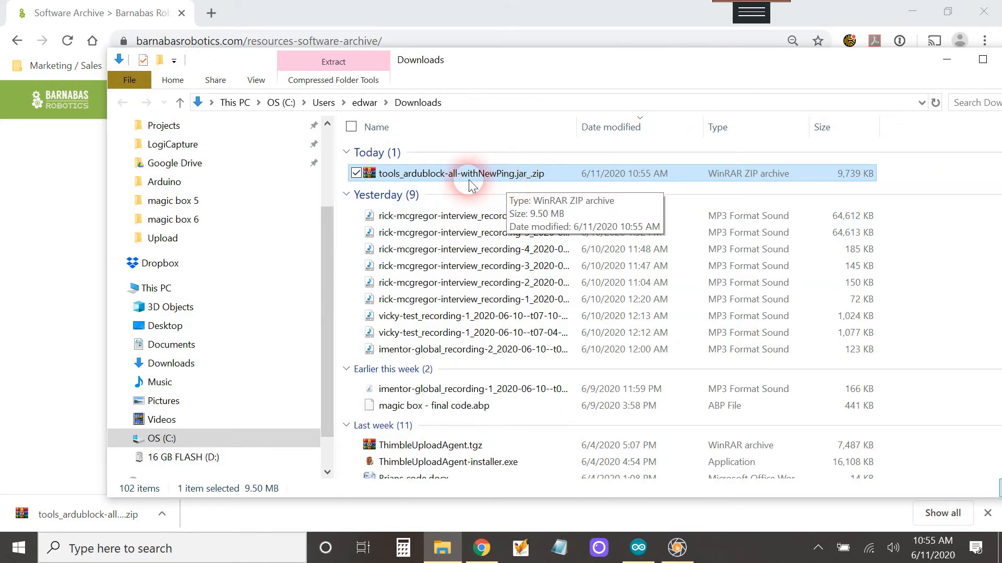
{"action": "right_click", "coordinate": [460, 173]}
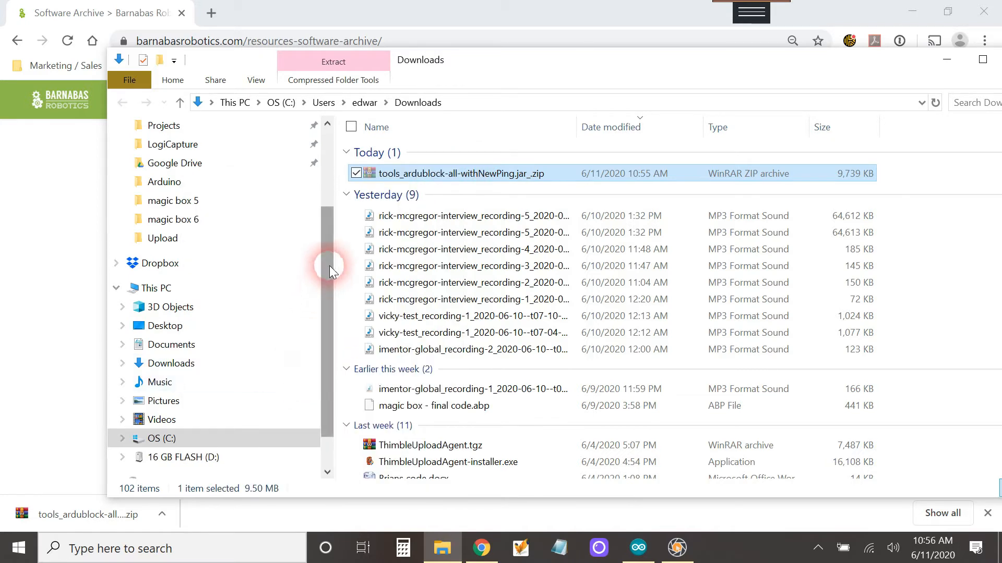
{"action": "scroll", "scroll_direction": "up", "scroll_amount": 3}
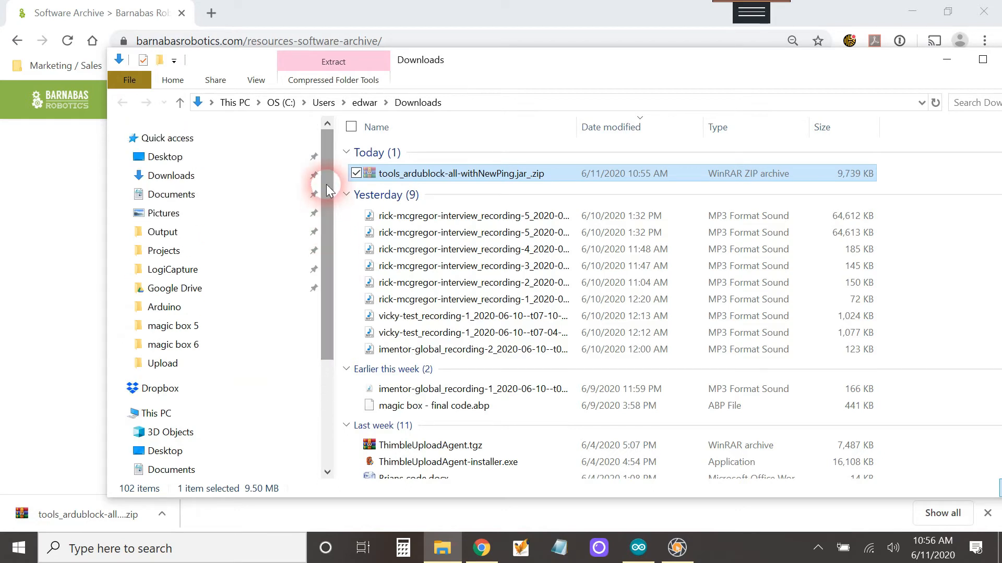
Step: Navigate to the Documents\Arduino folder in File Explorer
{"action": "left_click", "coordinate": [170, 195]}
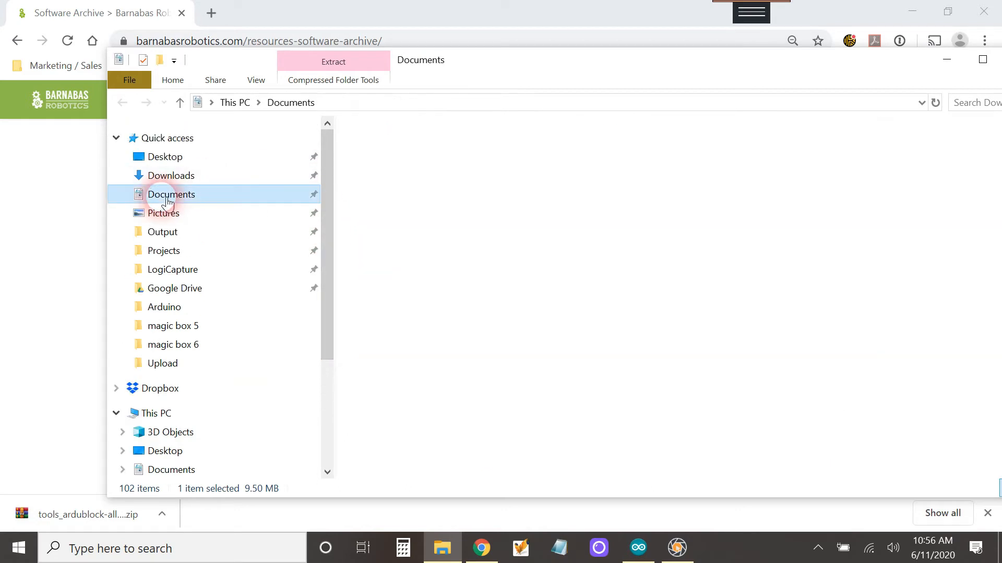
{"action": "left_click", "coordinate": [170, 194]}
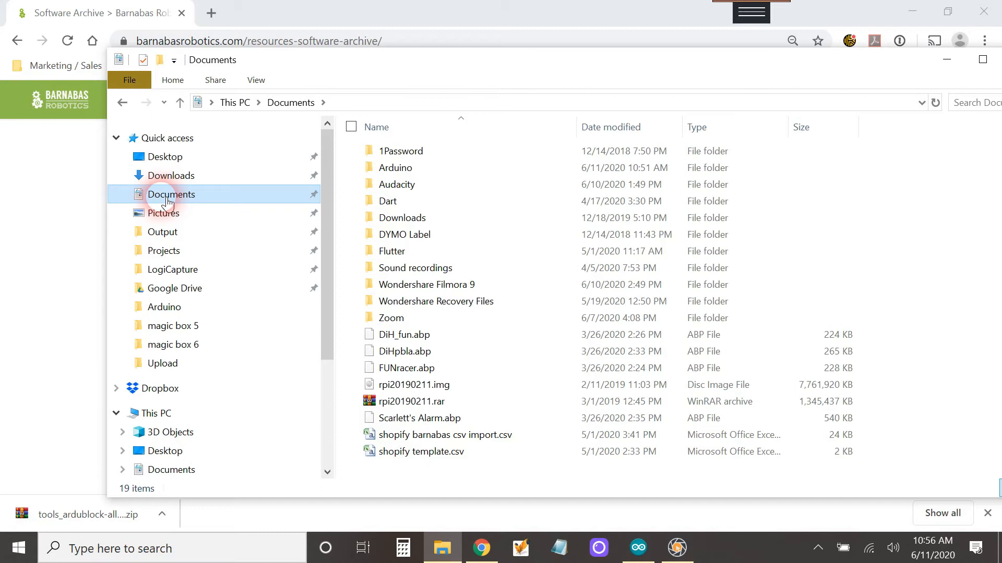
{"action": "mouse_move", "coordinate": [274, 205]}
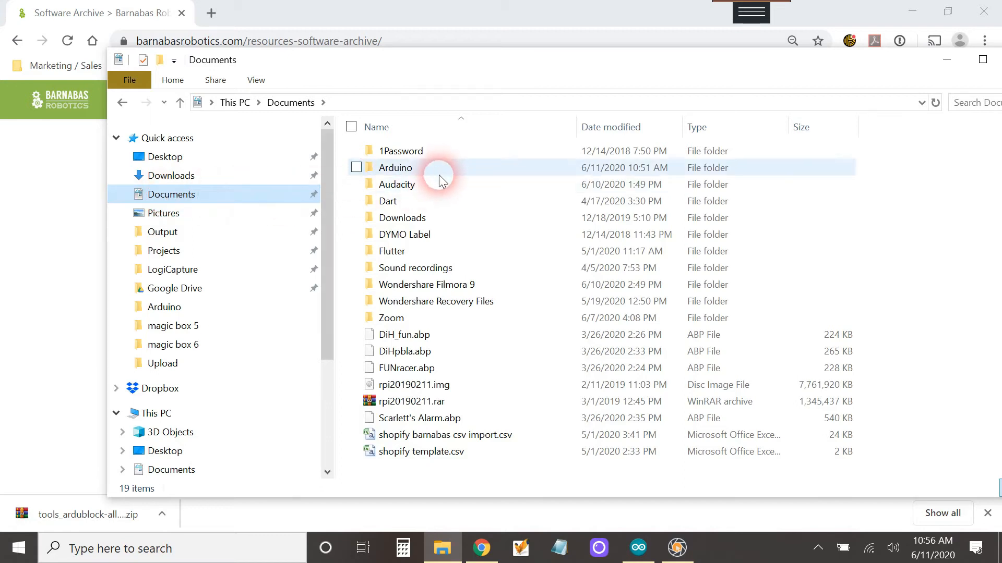
{"action": "mouse_move", "coordinate": [439, 175]}
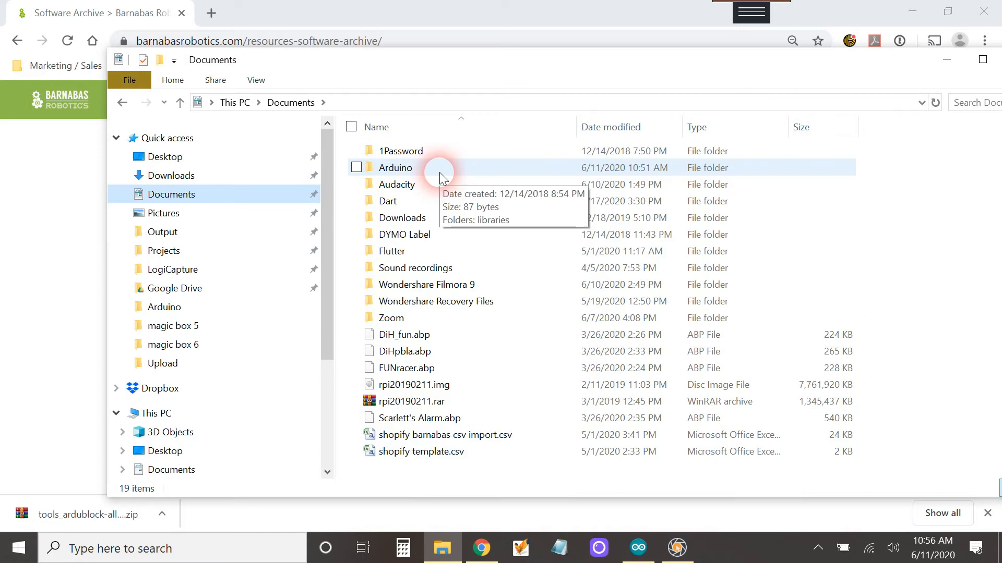
{"action": "double_click", "coordinate": [395, 167]}
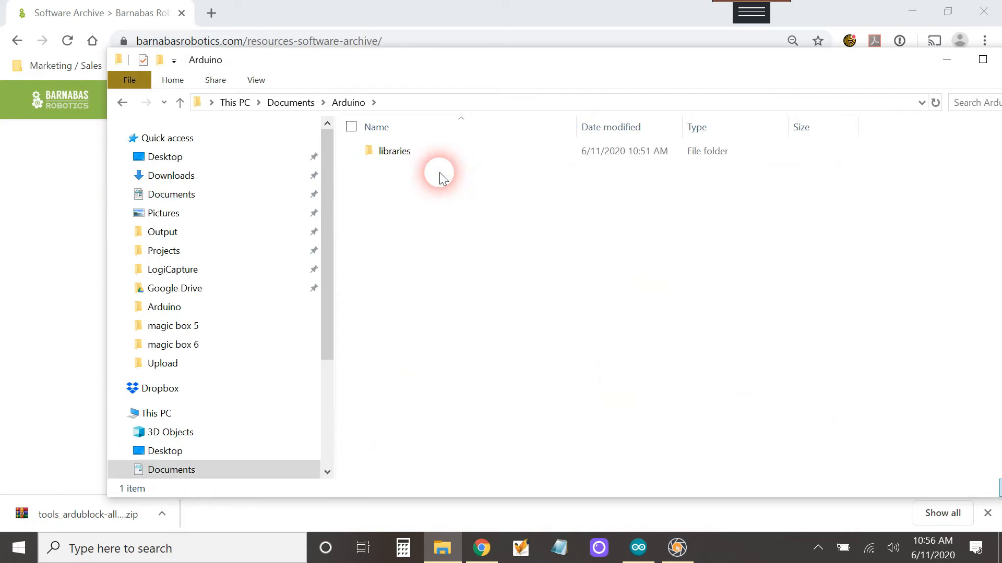
{"action": "mouse_move", "coordinate": [526, 373]}
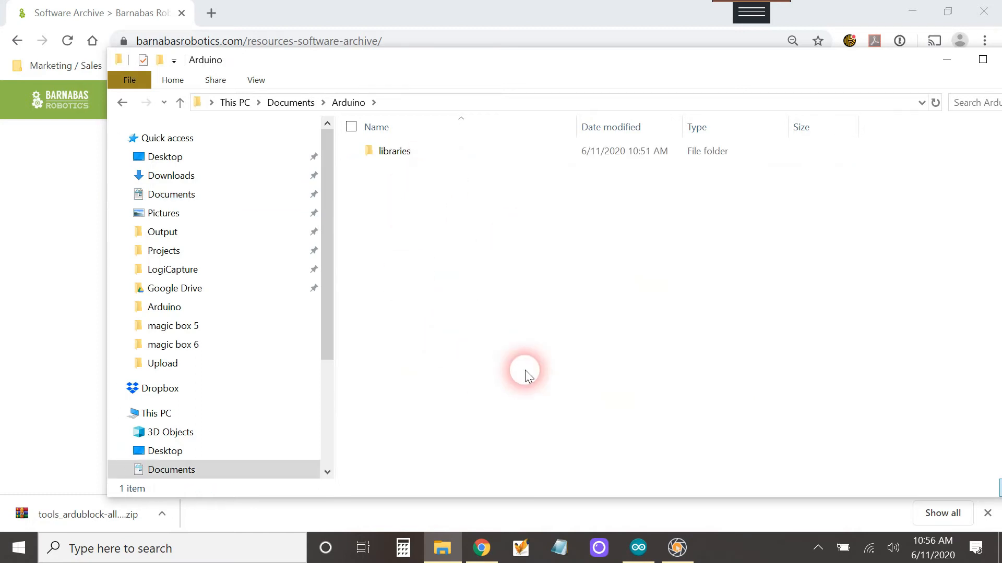
{"action": "mouse_move", "coordinate": [440, 261]}
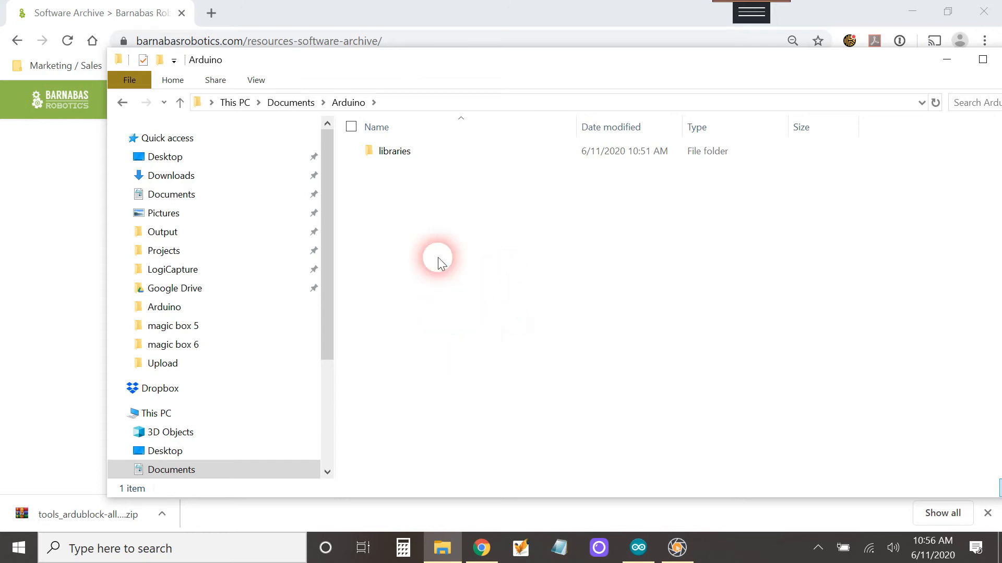
{"action": "mouse_move", "coordinate": [415, 211]}
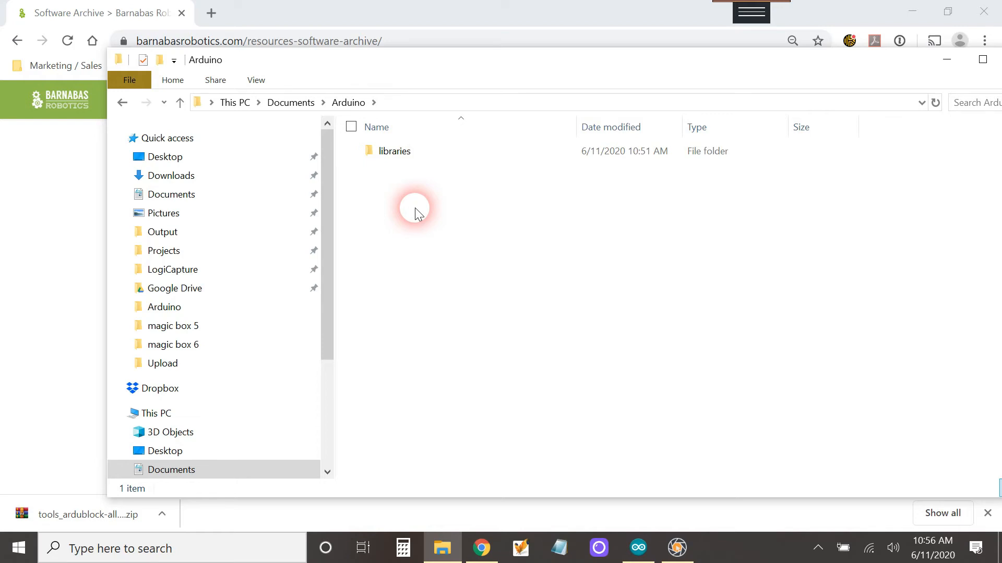
{"action": "mouse_move", "coordinate": [397, 189]}
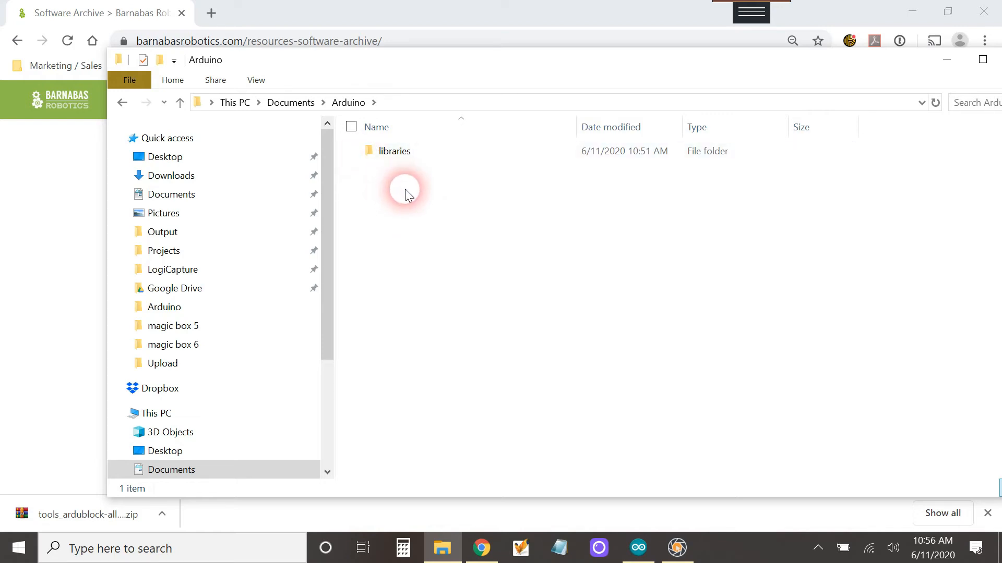
Step: Paste the ArduBlock zip into Documents\Arduino beside the libraries folder
{"action": "right_click", "coordinate": [408, 192]}
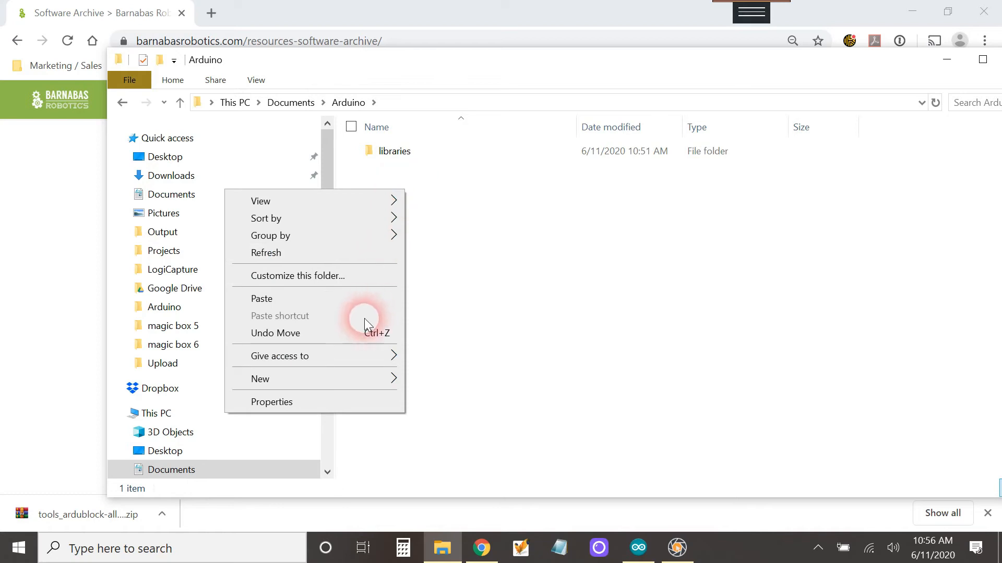
{"action": "left_click", "coordinate": [261, 299]}
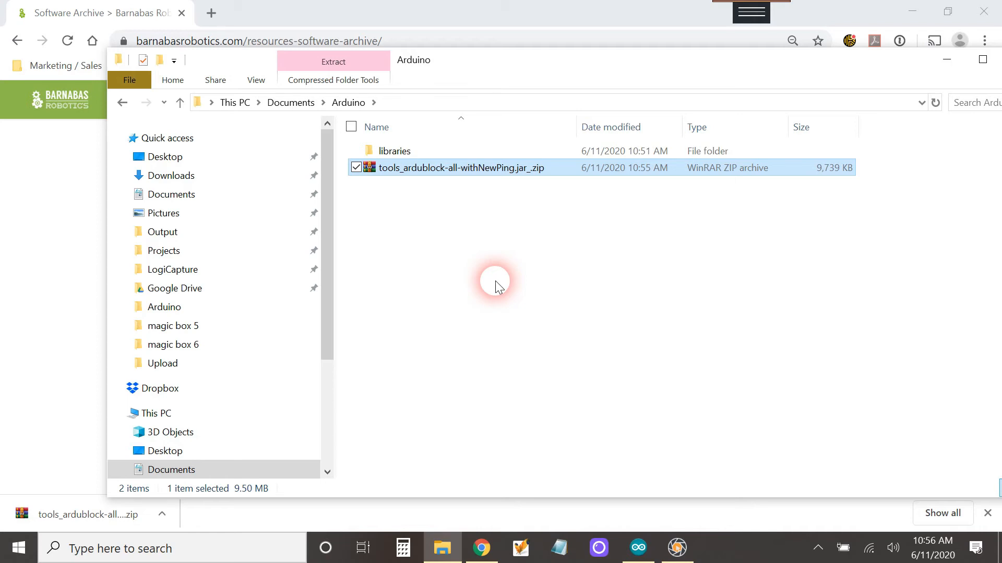
Step: Clear the selection in the Arduino folder before extracting the zip
{"action": "left_click", "coordinate": [498, 288]}
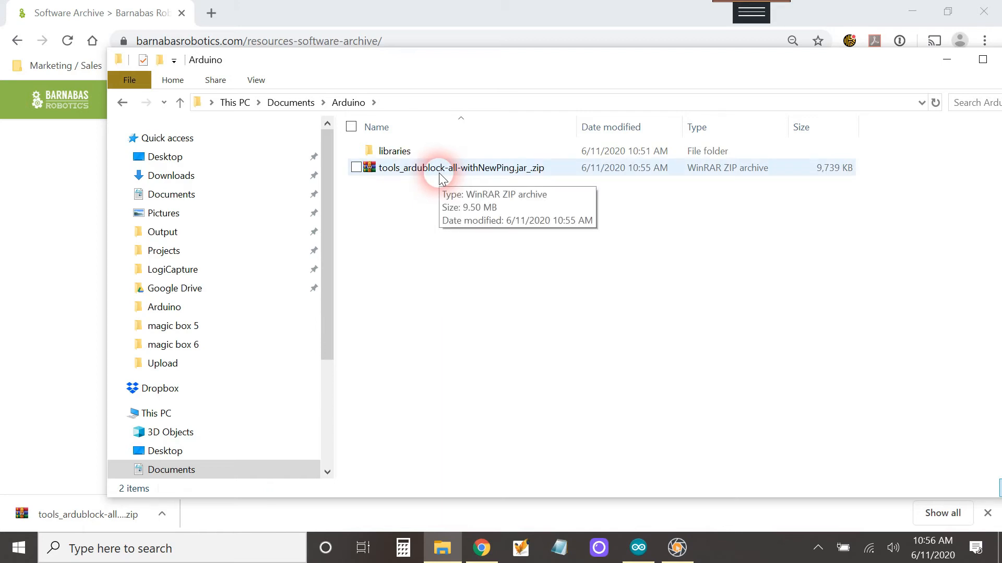
{"action": "mouse_move", "coordinate": [434, 269]}
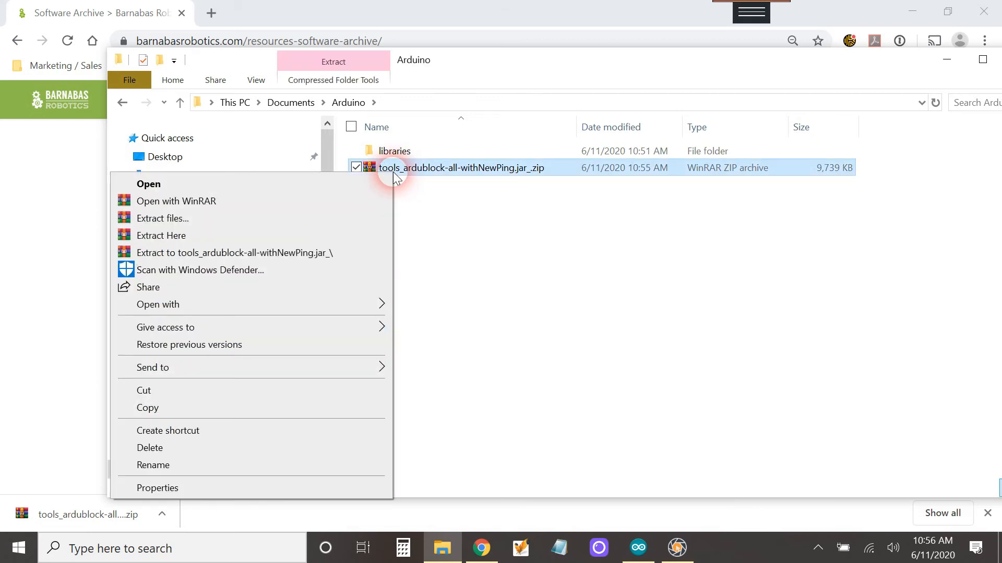
{"action": "mouse_move", "coordinate": [374, 184]}
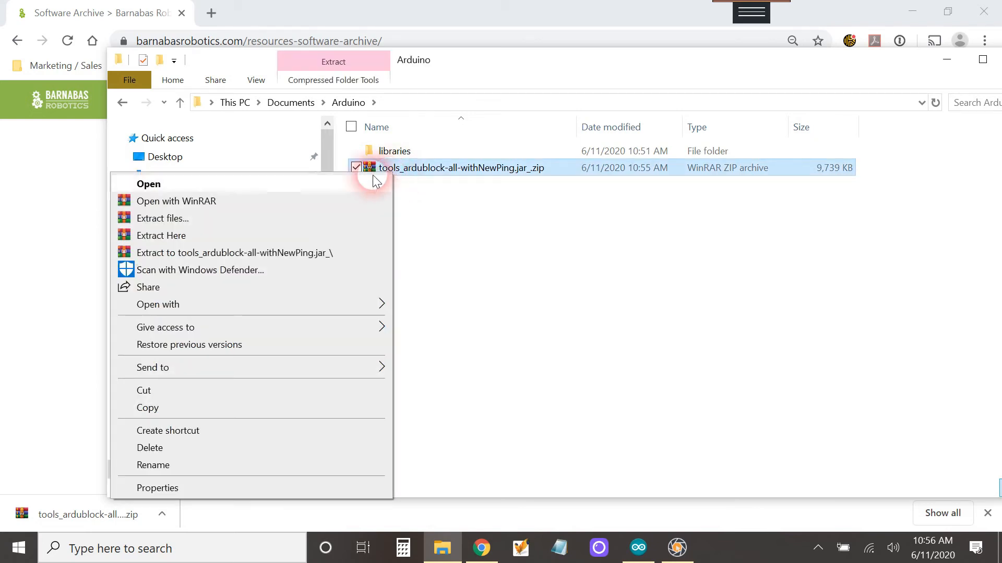
{"action": "mouse_move", "coordinate": [278, 218]}
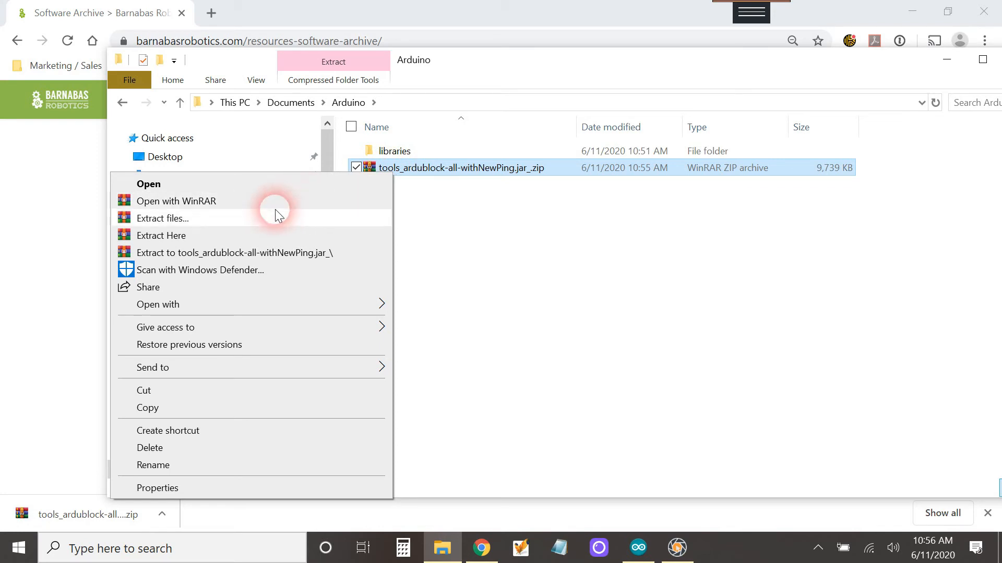
{"action": "mouse_move", "coordinate": [268, 221]}
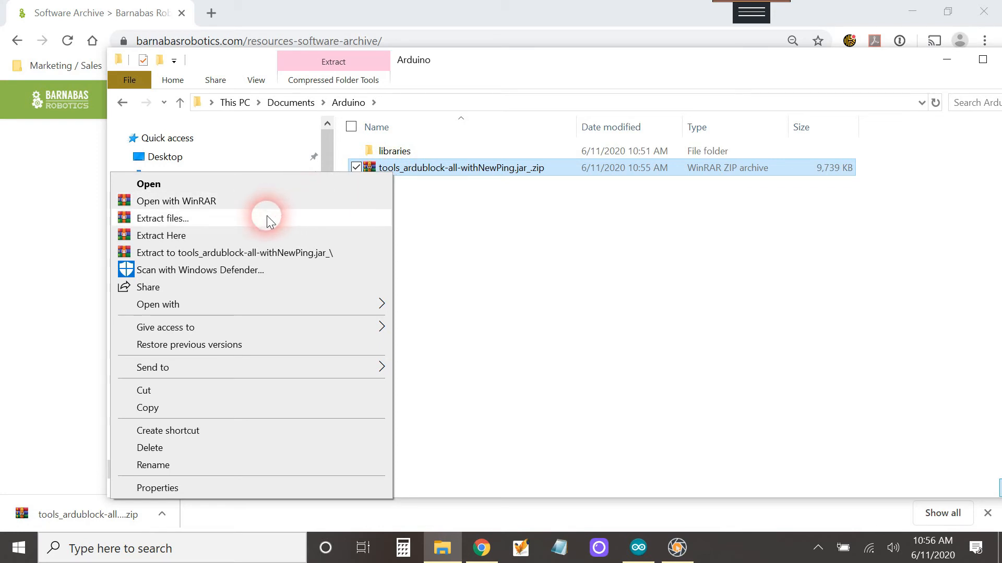
{"action": "mouse_move", "coordinate": [229, 240]}
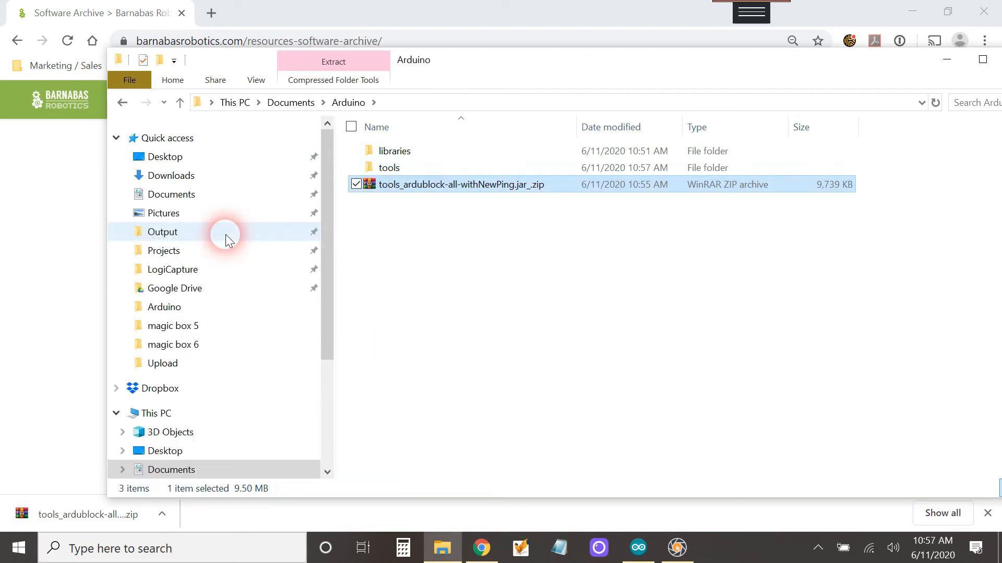
{"action": "mouse_move", "coordinate": [397, 175]}
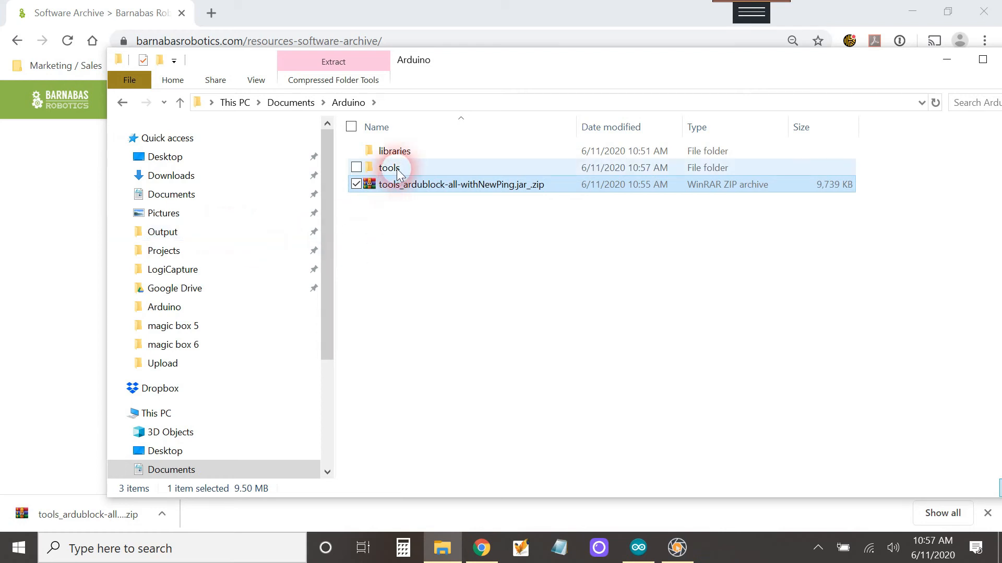
{"action": "mouse_move", "coordinate": [461, 172]}
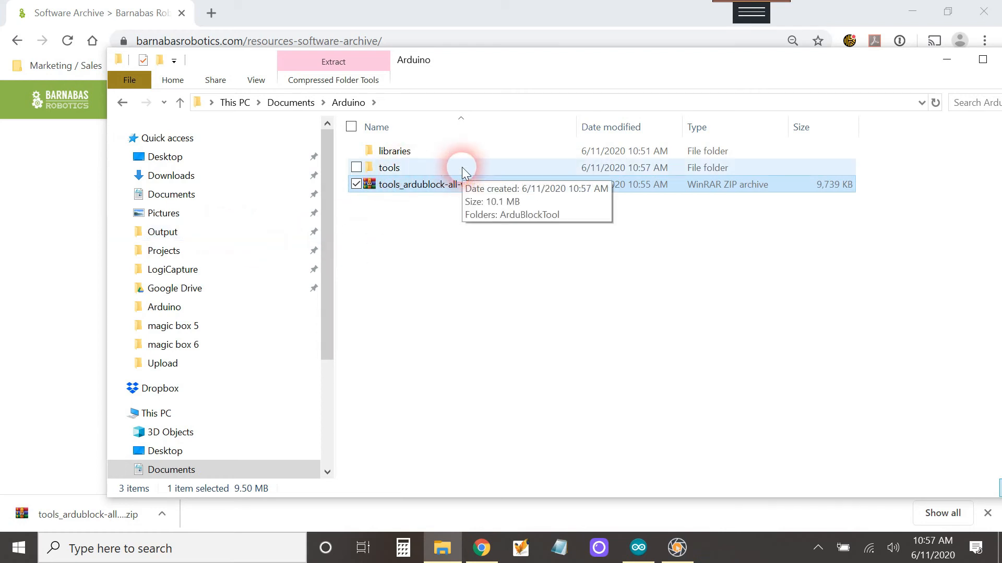
{"action": "mouse_move", "coordinate": [593, 306]}
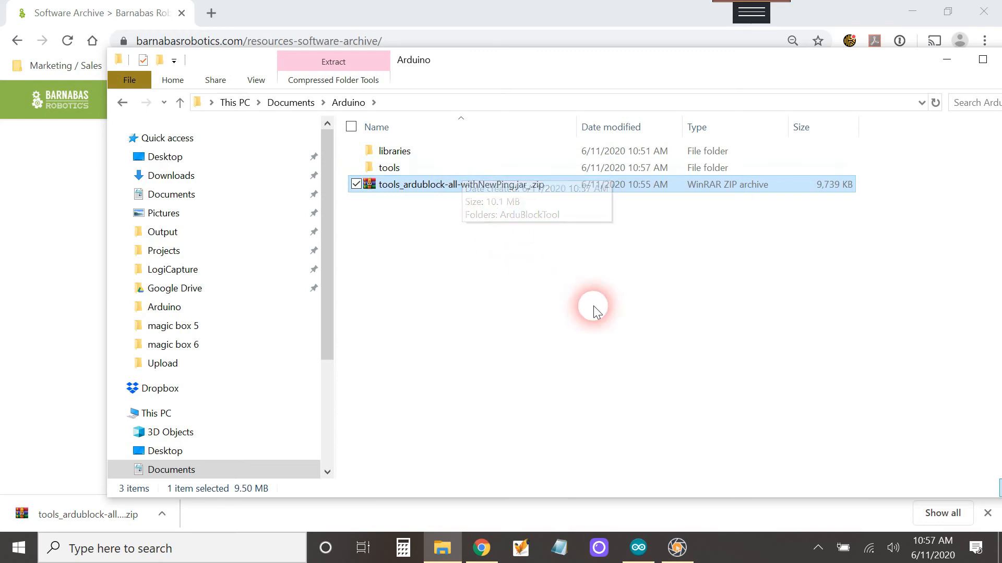
{"action": "mouse_move", "coordinate": [698, 56]}
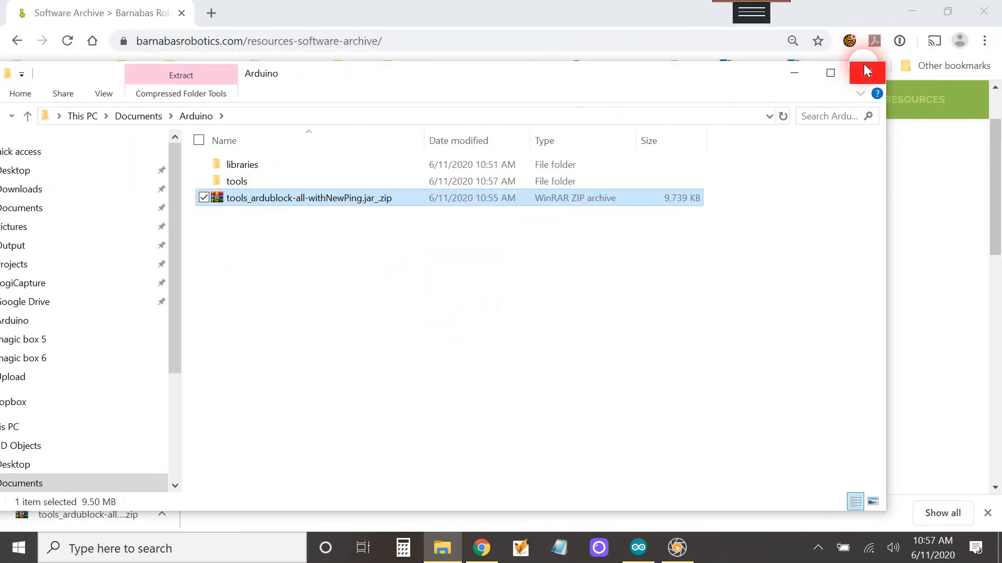
Step: Close File Explorer and confirm ArduBlock is not yet in the Arduino IDE Tools menu
{"action": "left_click", "coordinate": [637, 548]}
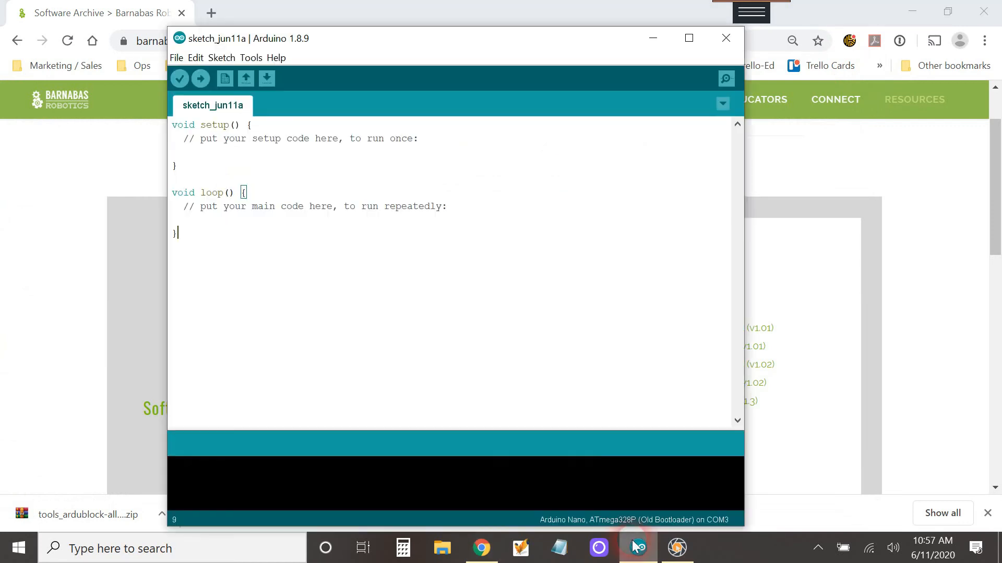
{"action": "left_click", "coordinate": [535, 152]}
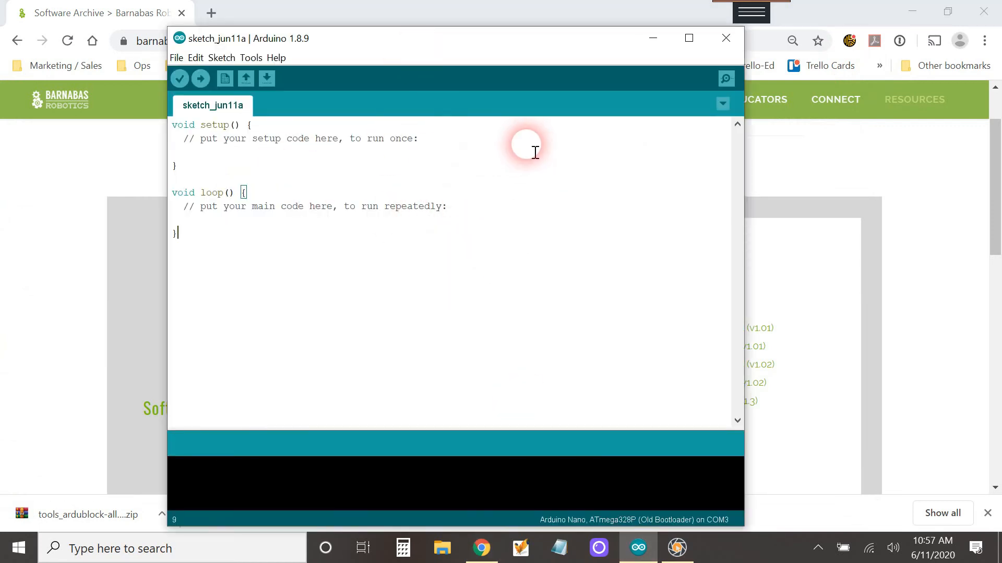
{"action": "left_click", "coordinate": [251, 58]}
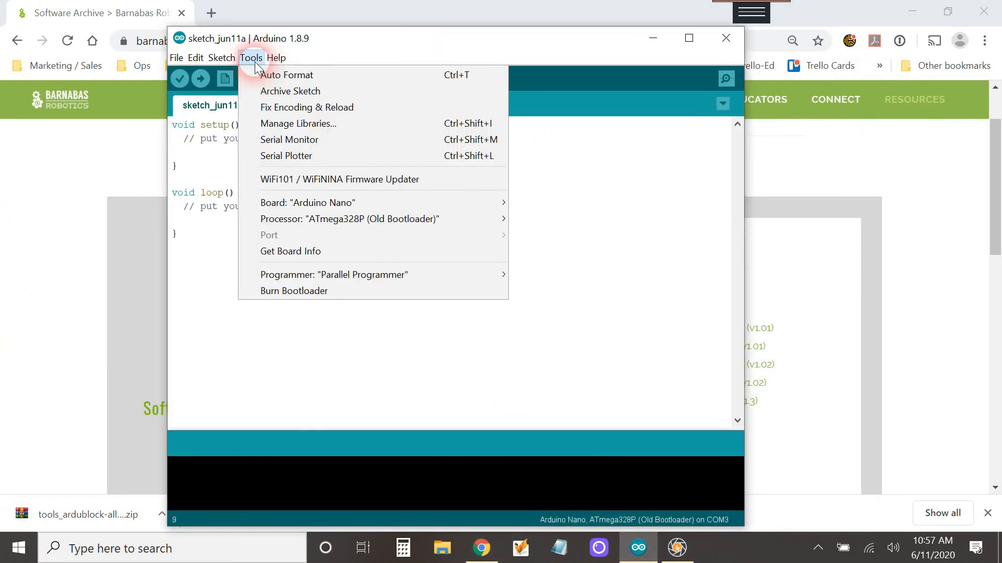
{"action": "left_click", "coordinate": [585, 210]}
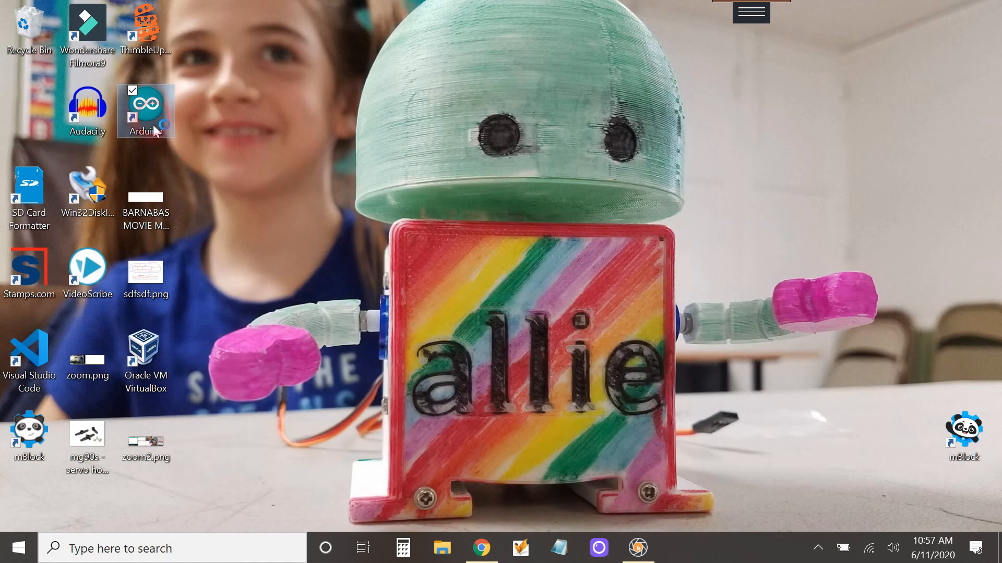
Step: Relaunch Arduino IDE maximized and start ArduBlock from the Tools menu, showing its workspace
{"action": "double_click", "coordinate": [145, 109]}
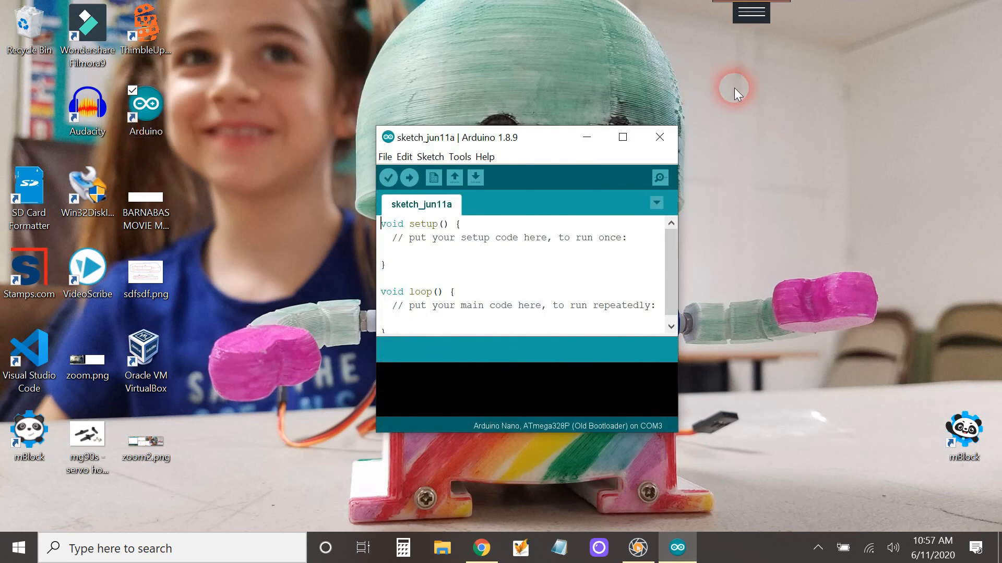
{"action": "left_click", "coordinate": [621, 137]}
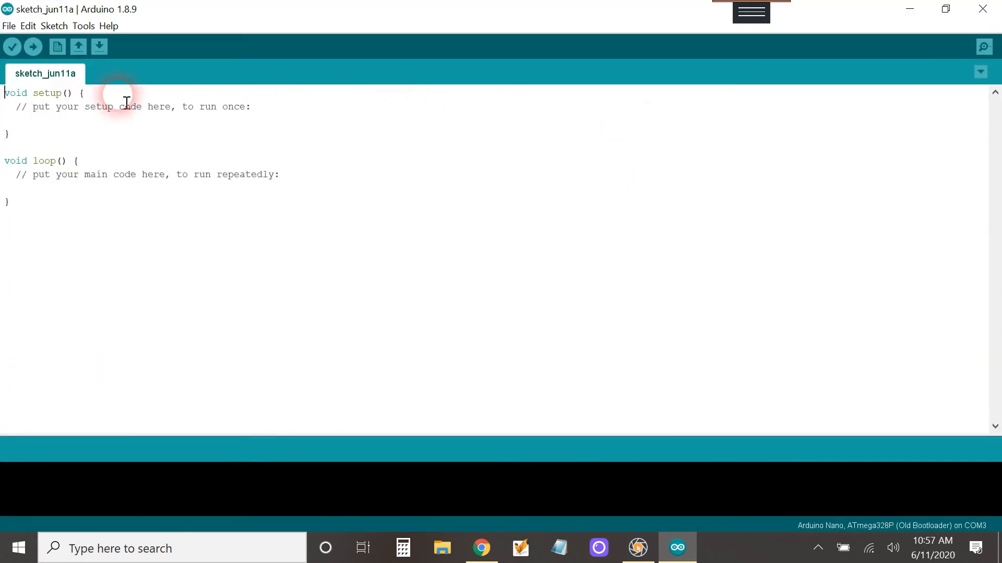
{"action": "left_click", "coordinate": [83, 25]}
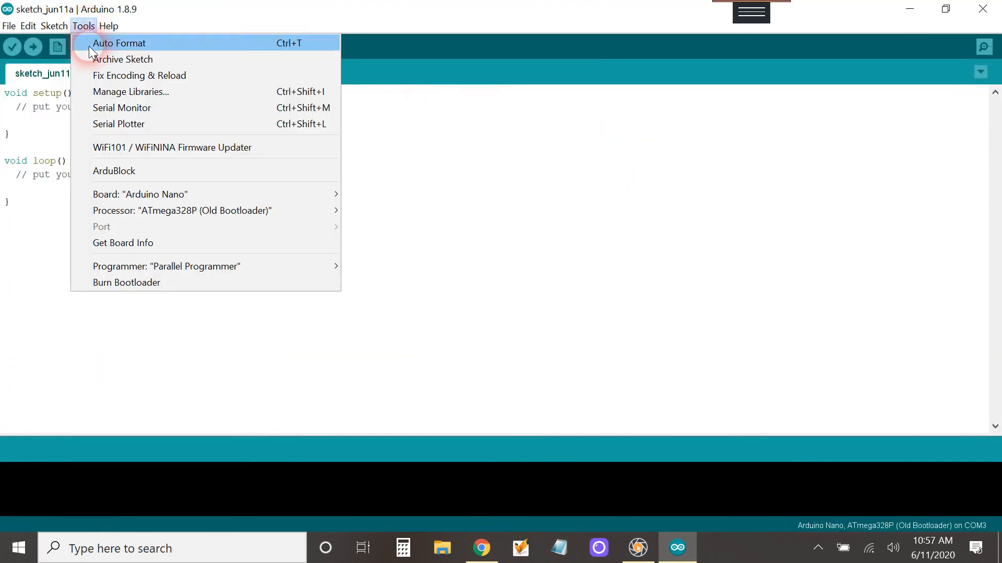
{"action": "left_click", "coordinate": [114, 170]}
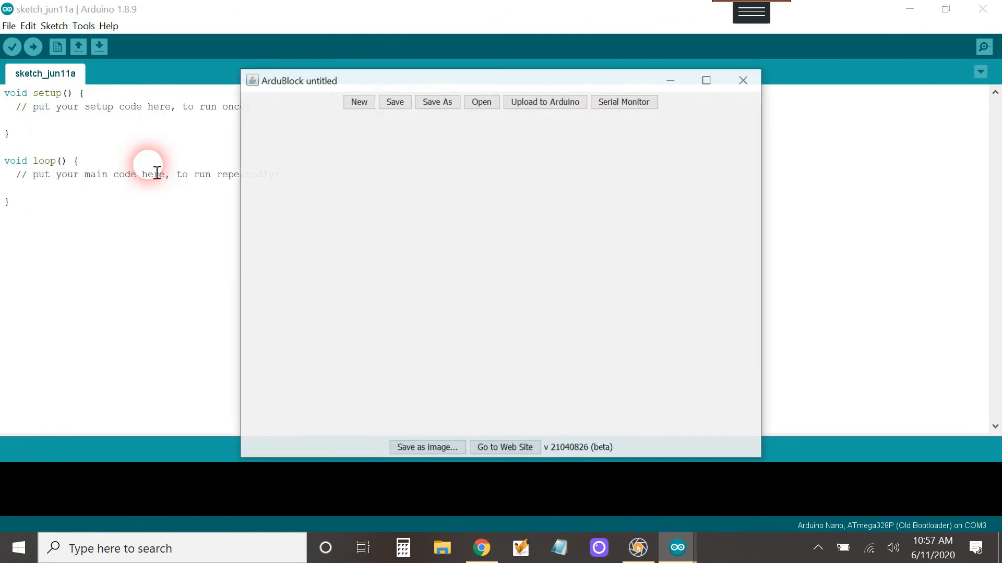
{"action": "mouse_move", "coordinate": [639, 165]}
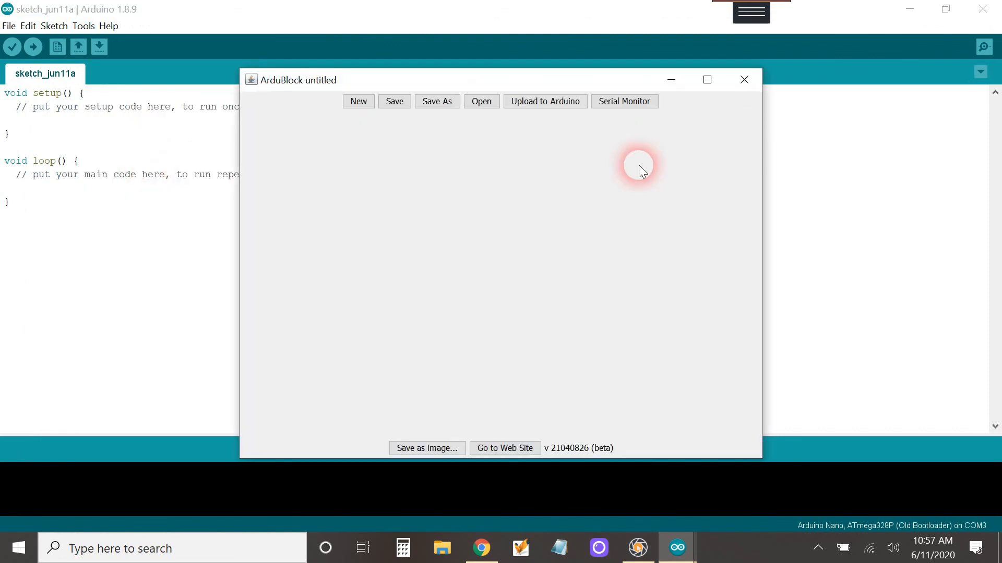
{"action": "left_click", "coordinate": [358, 101]}
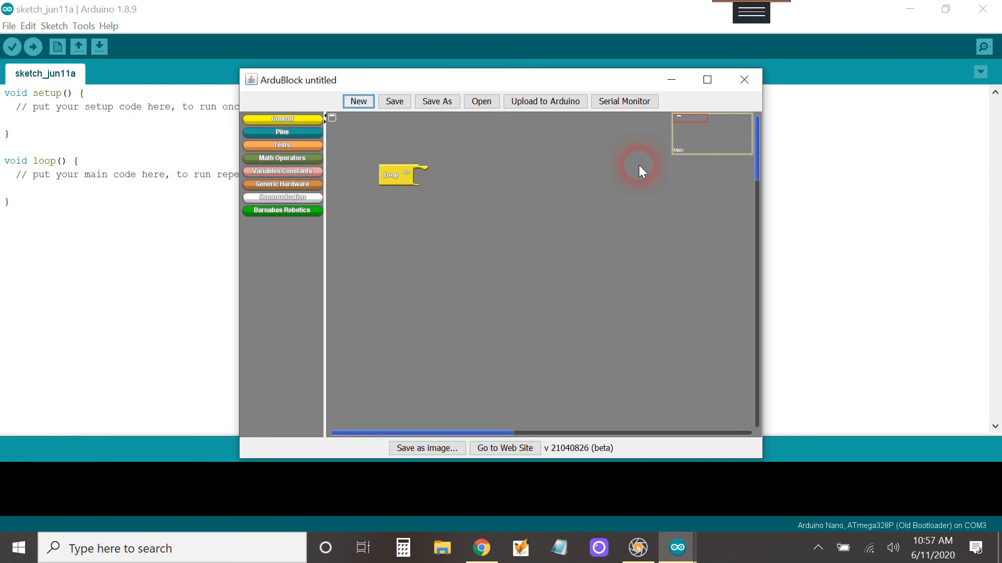